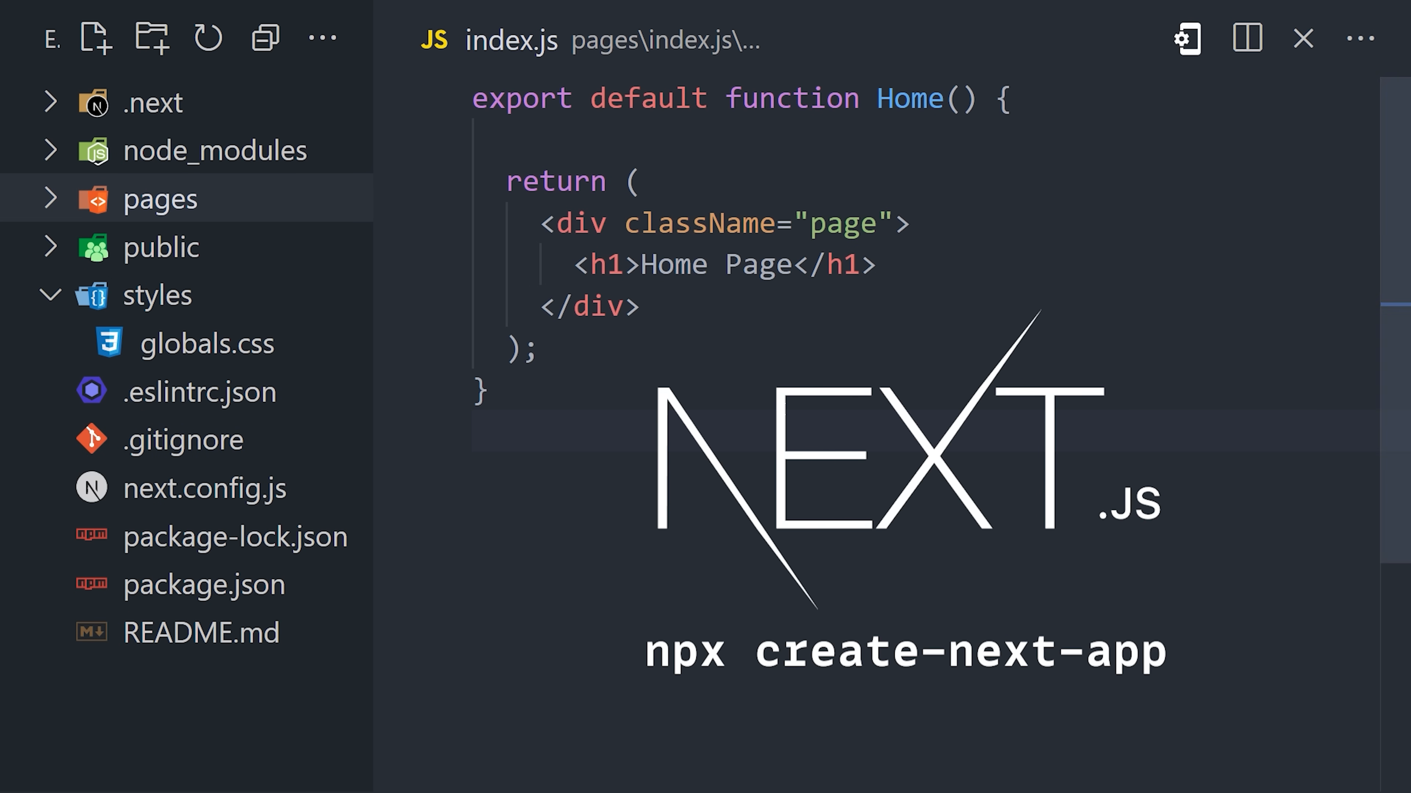
Step: Add a .page { color: red; } rule to globals.css and begin a new styles file
left_click(208, 343)
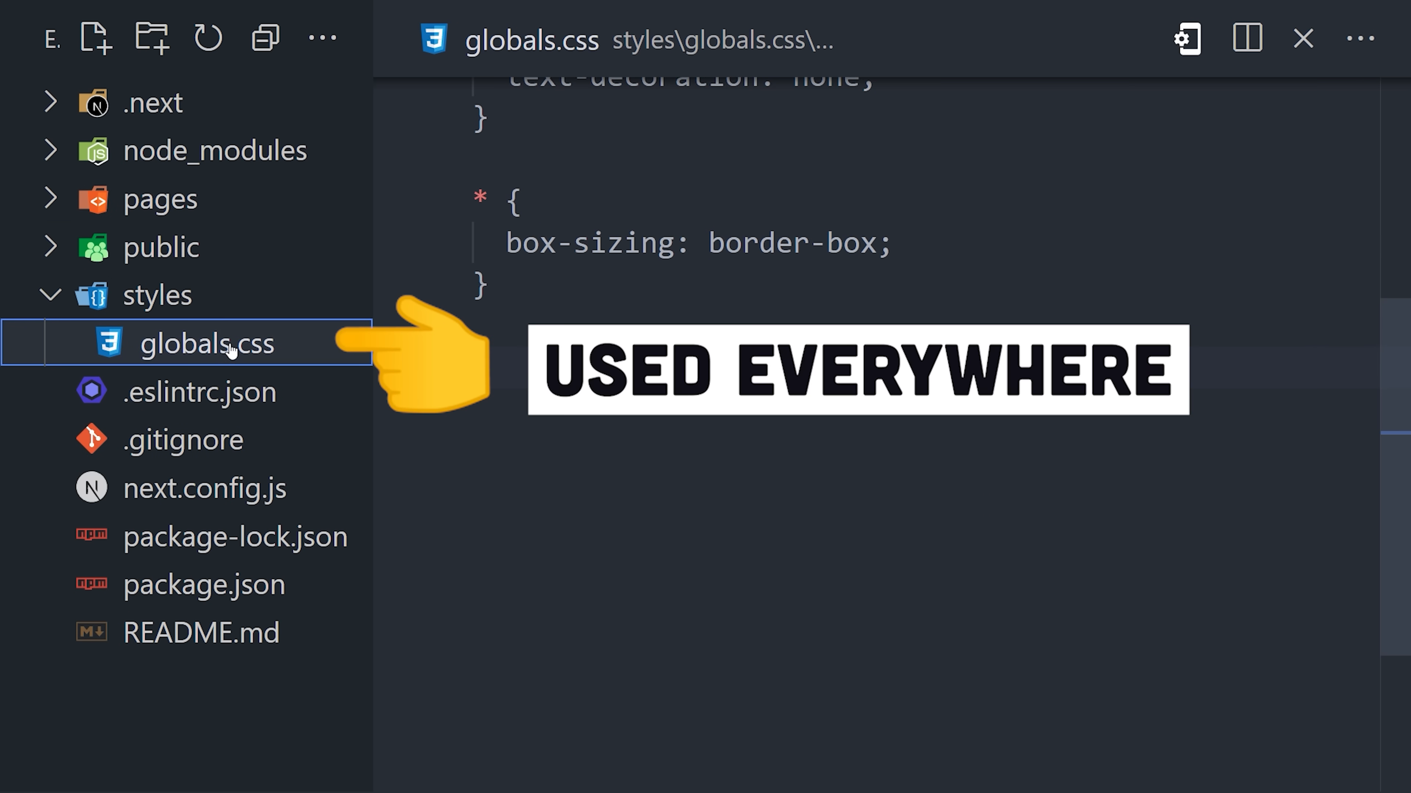
type(".page {\\n  color: red;\\n}")
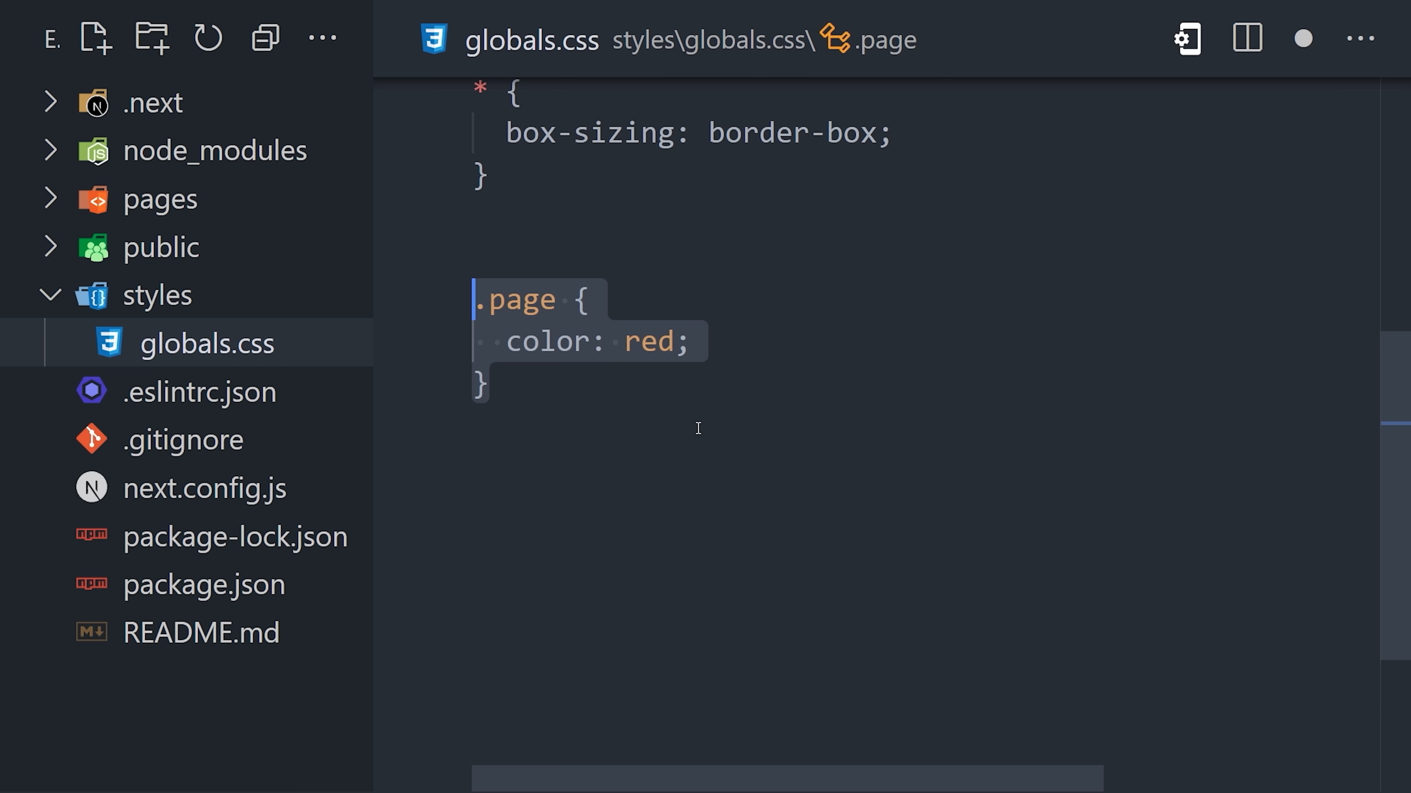
left_click(842, 489)
type("Hom")
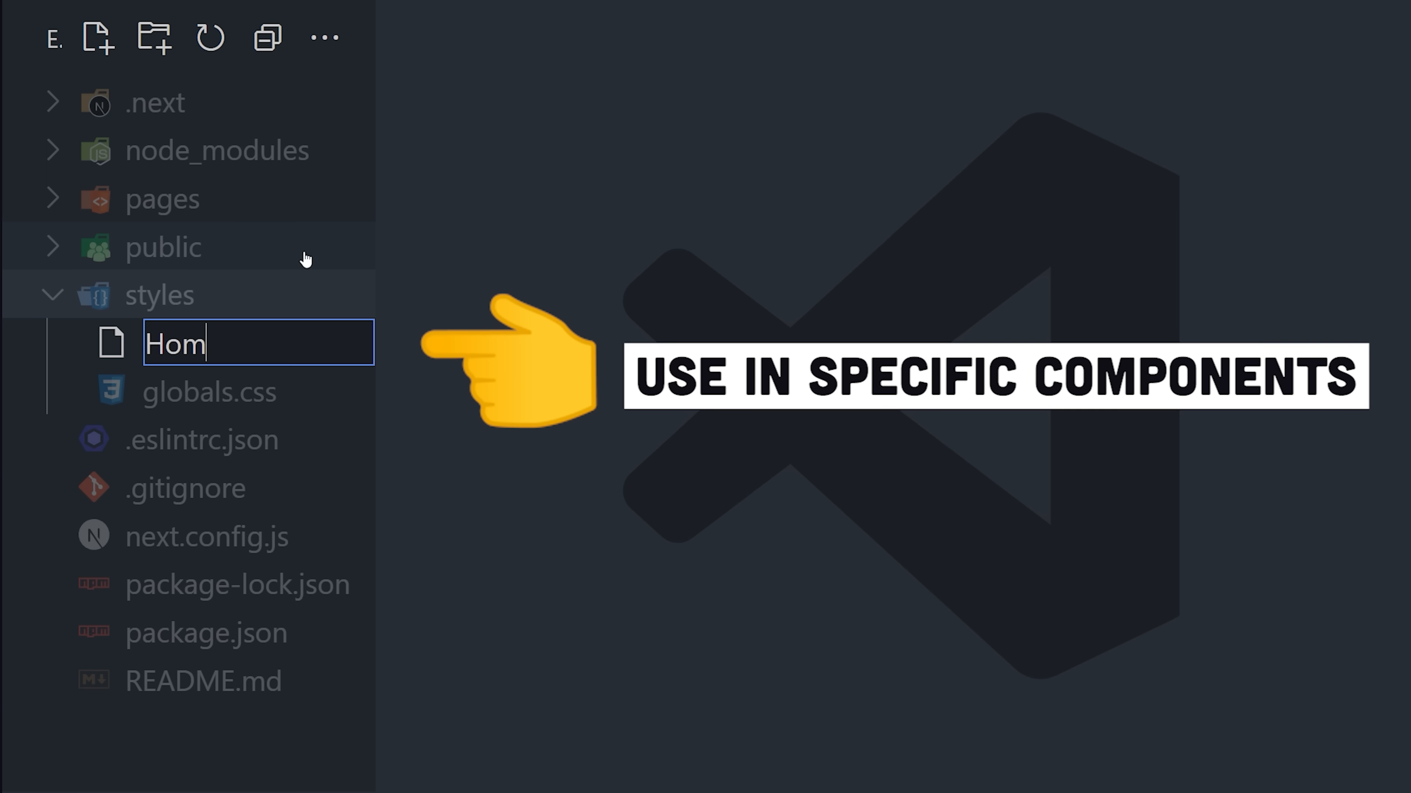
Step: Name the file Home.module.css, import it in index.js and set className={styles.page} on the div
type("e.module.css")
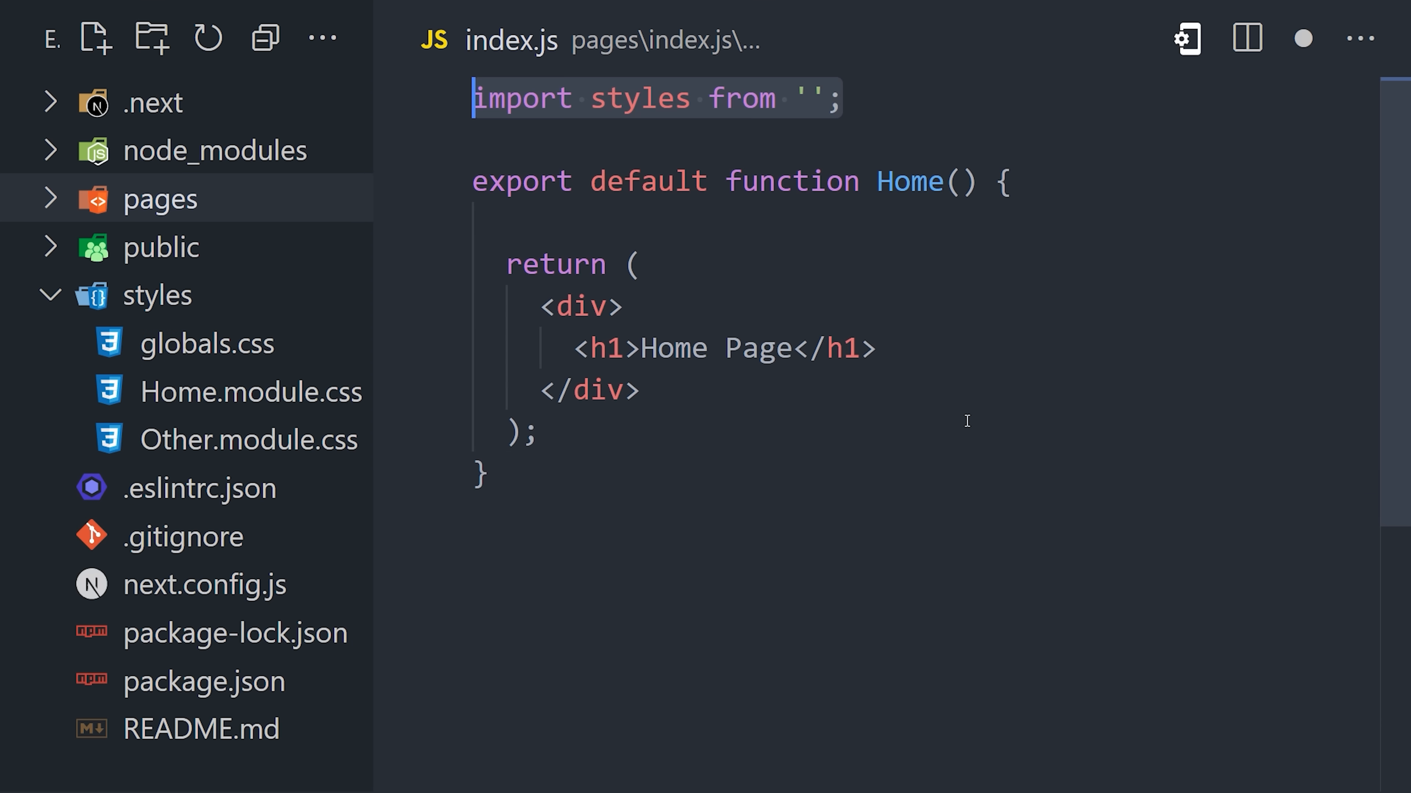
type("../styles/Home.module.css")
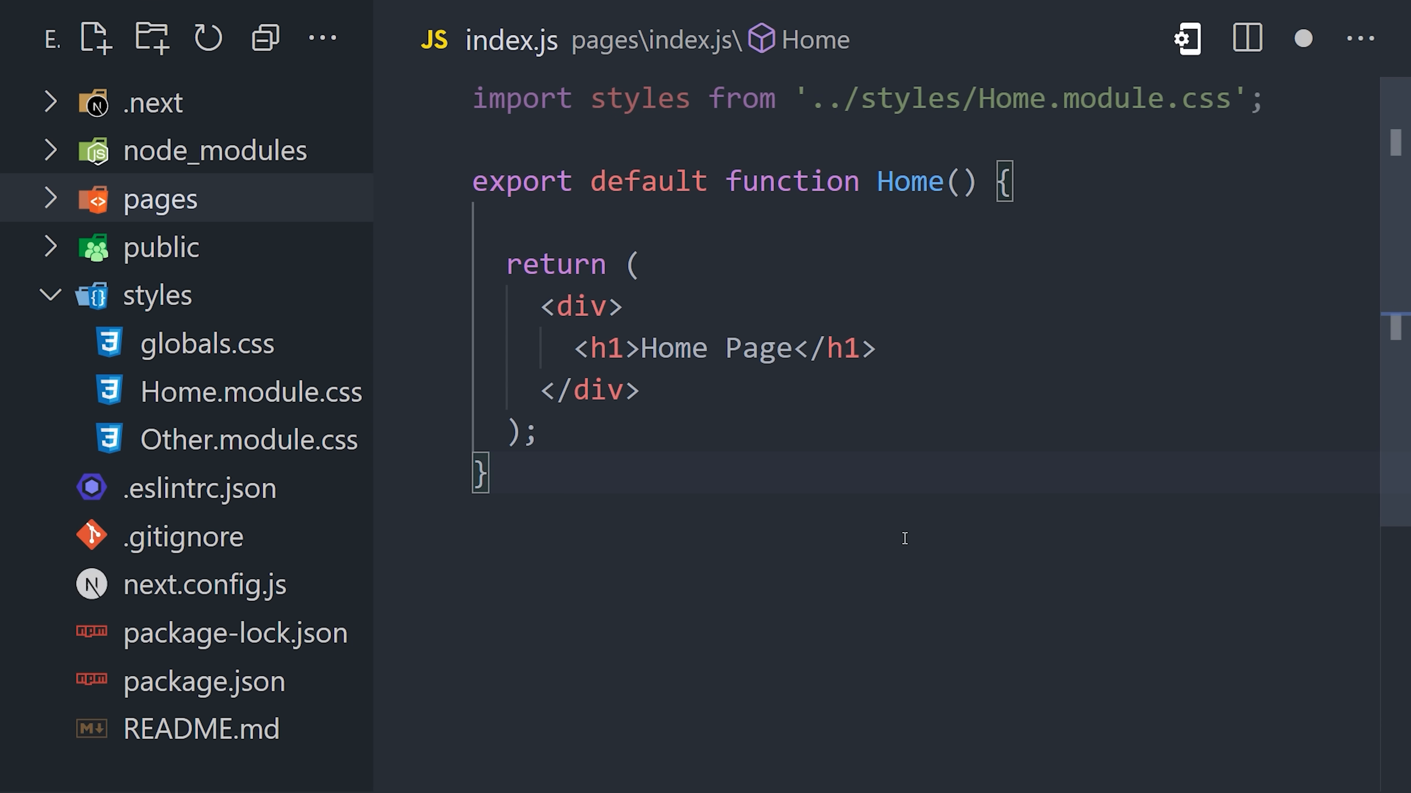
type("className={styles.page}")
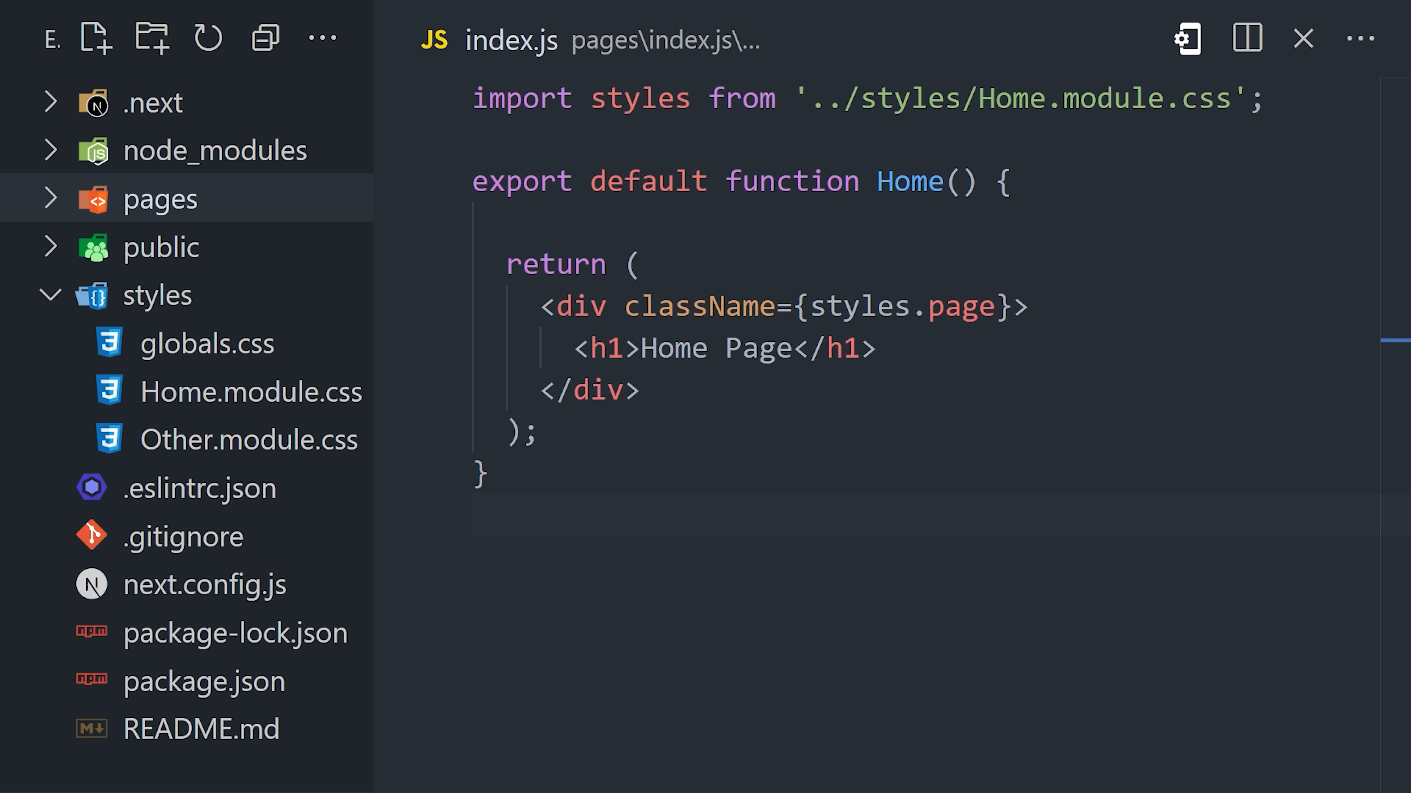
left_click(252, 392)
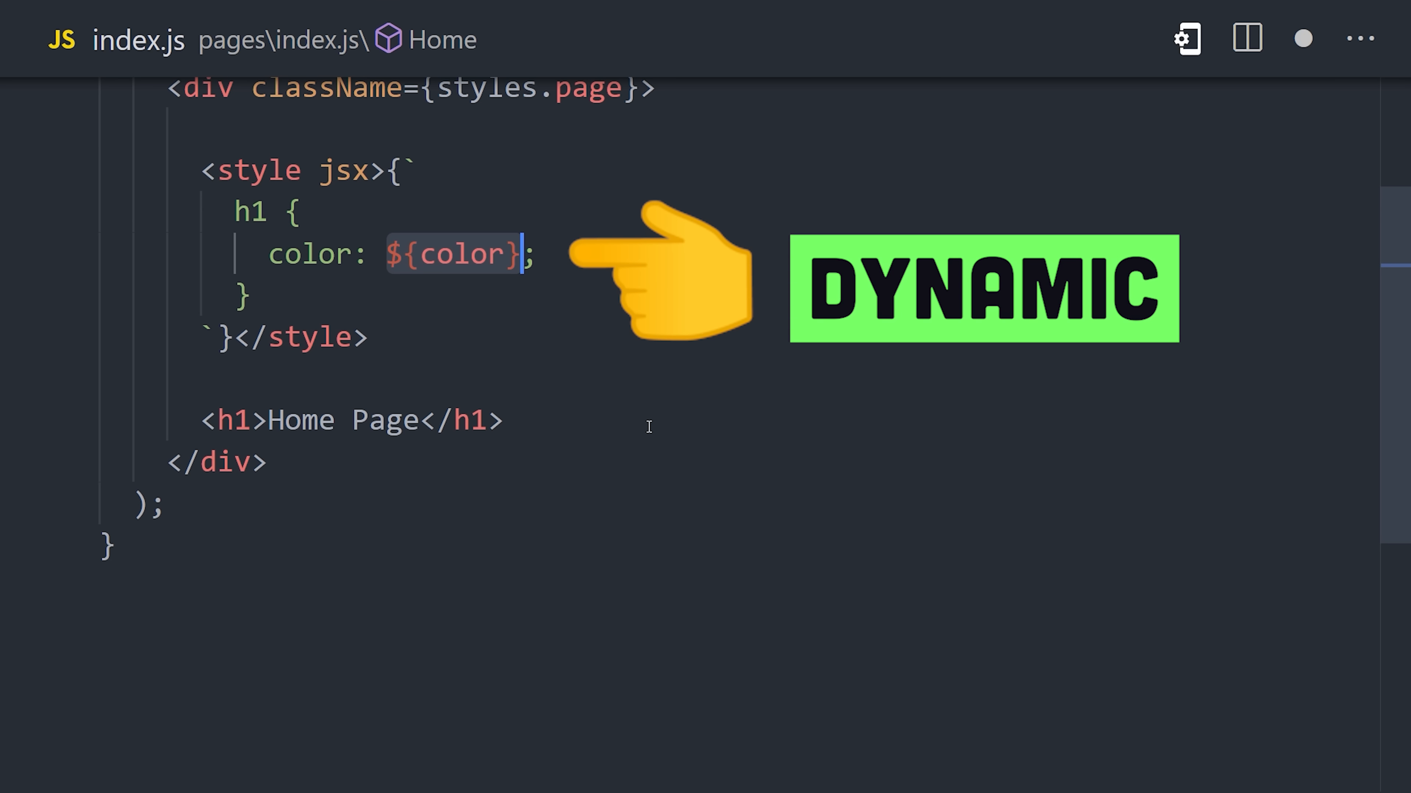
Step: Scroll up in index.js to review the styled-jsx block colouring h1 from ${color}
scroll("up", 3)
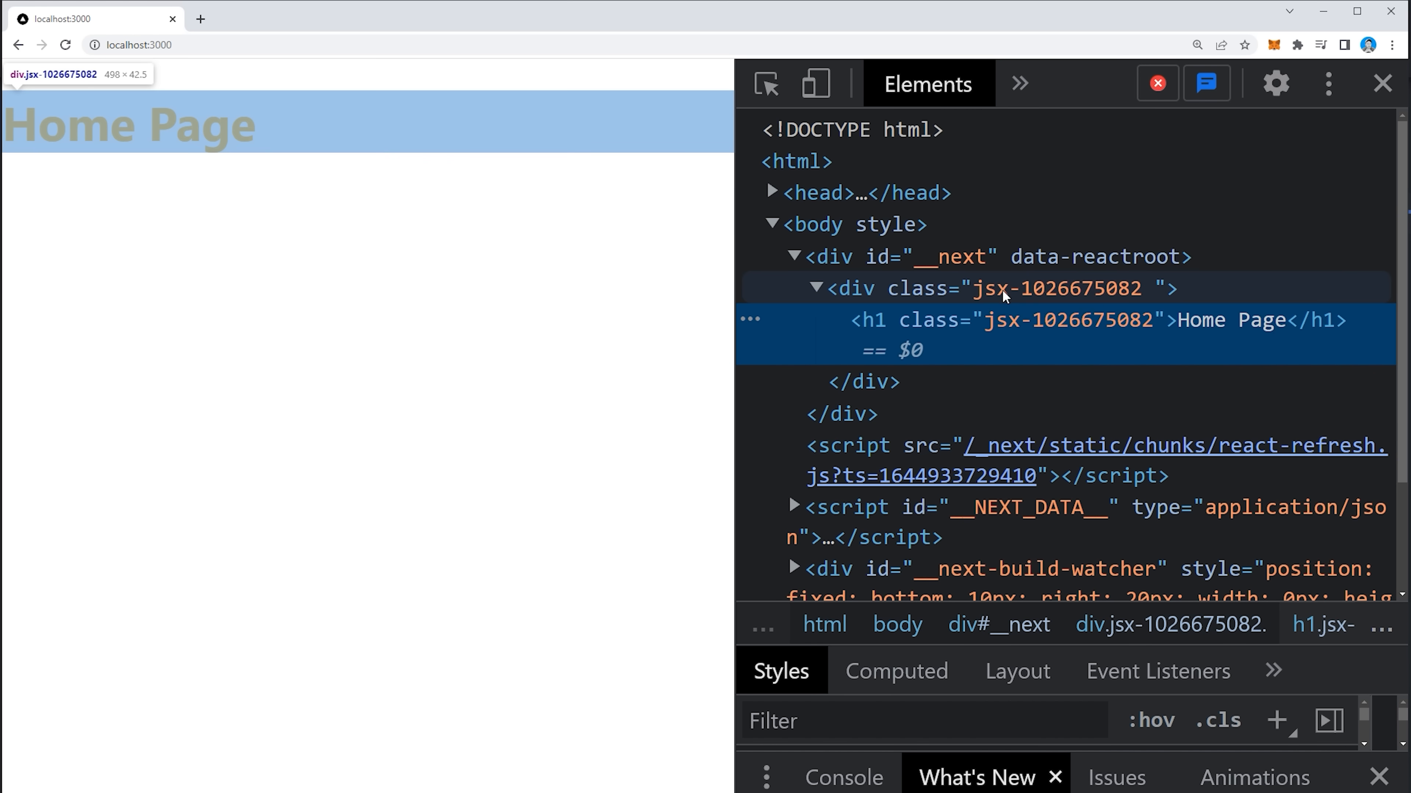
Step: Inspect the div and h1 nodes in DevTools to see their shared jsx class, then move to the Tailwind tab
left_click(894, 288)
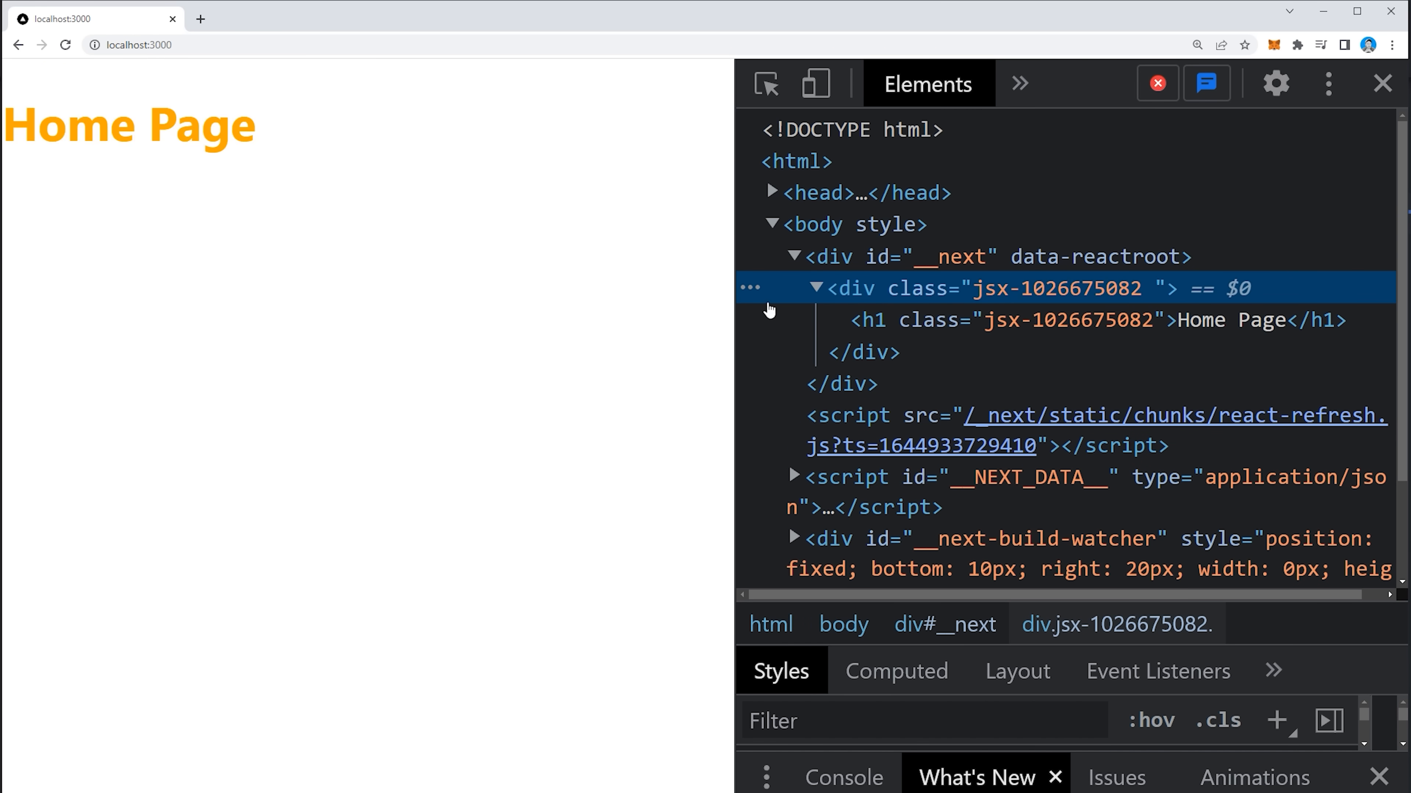
left_click(1105, 321)
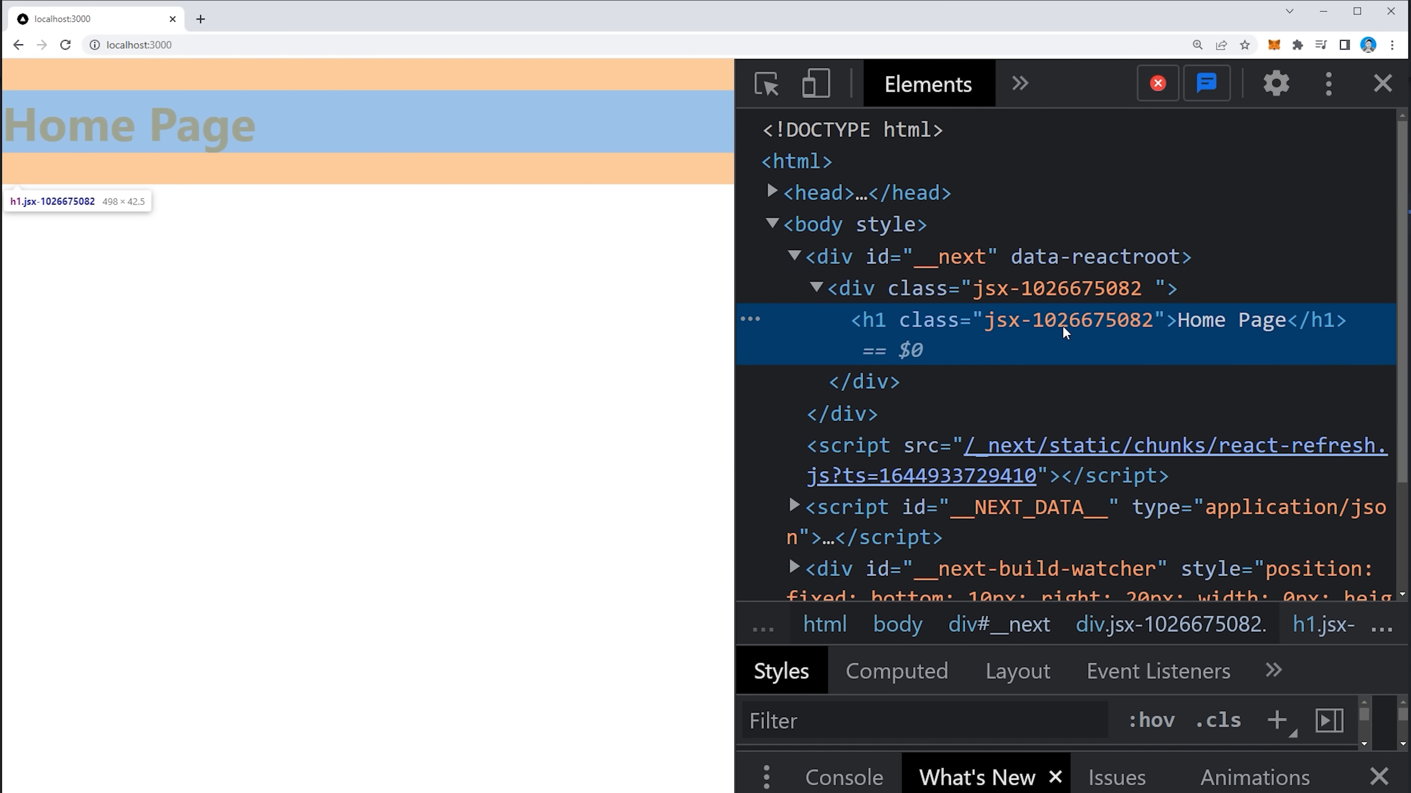
left_click(445, 18)
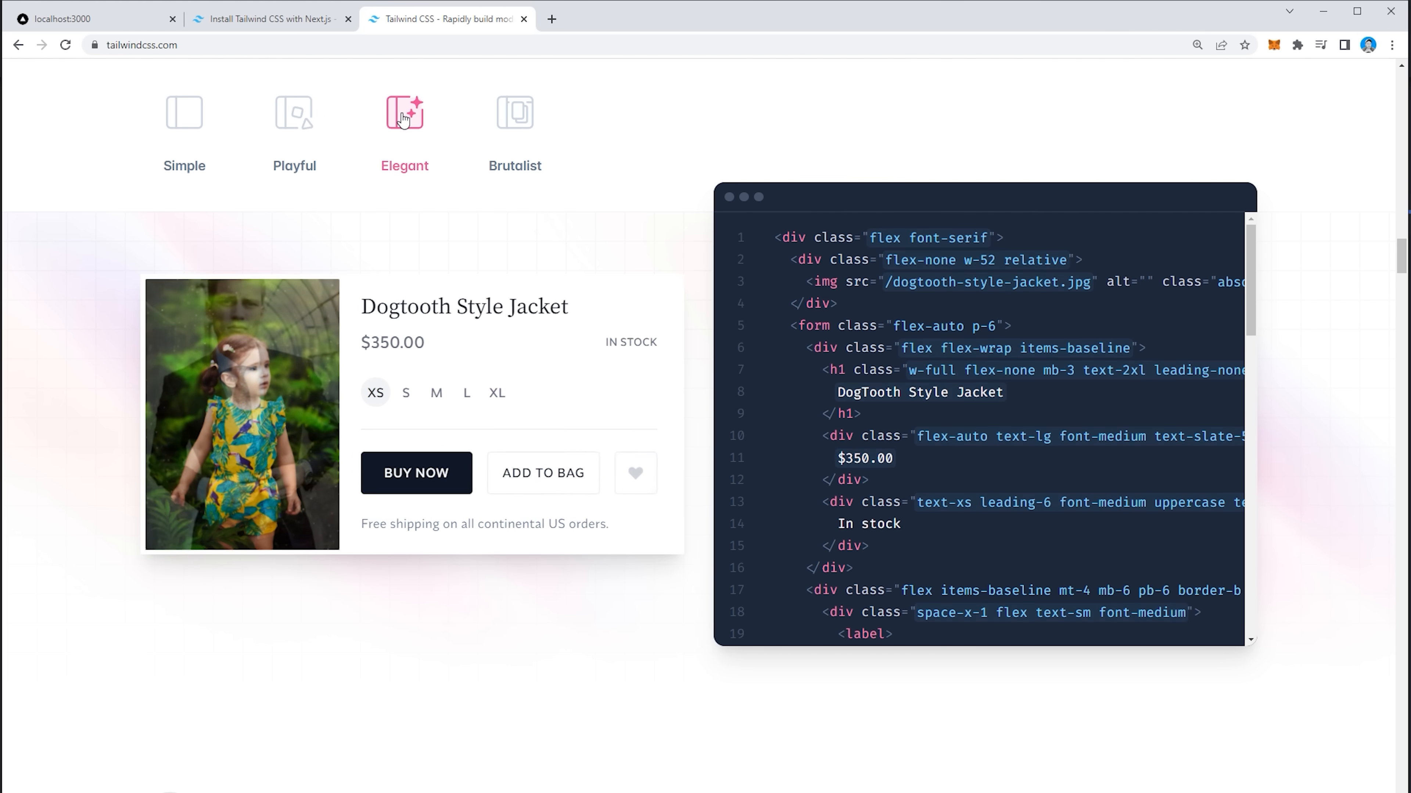
Step: Compare the Brutalist and Elegant example card styles and read down the Next.js install guide
left_click(513, 113)
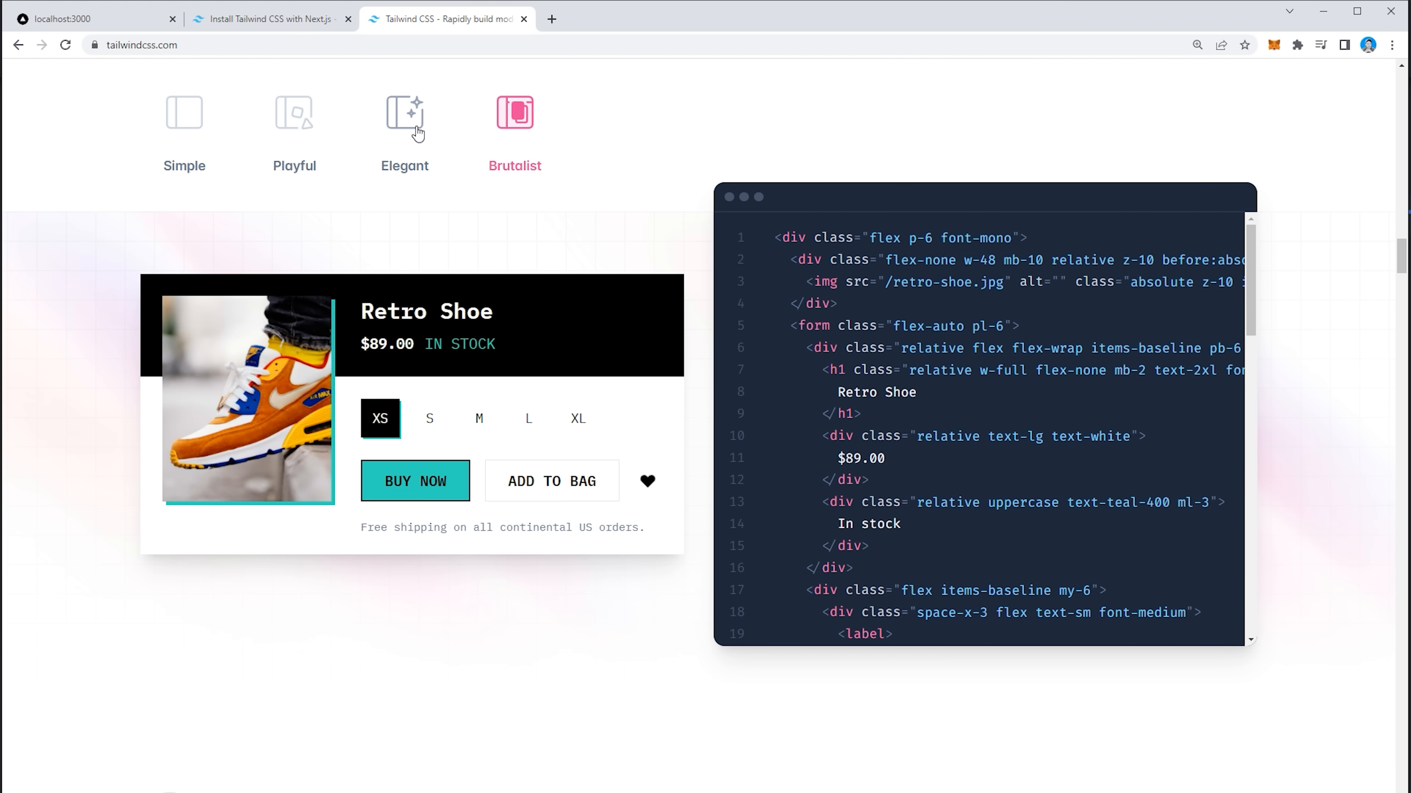
left_click(293, 112)
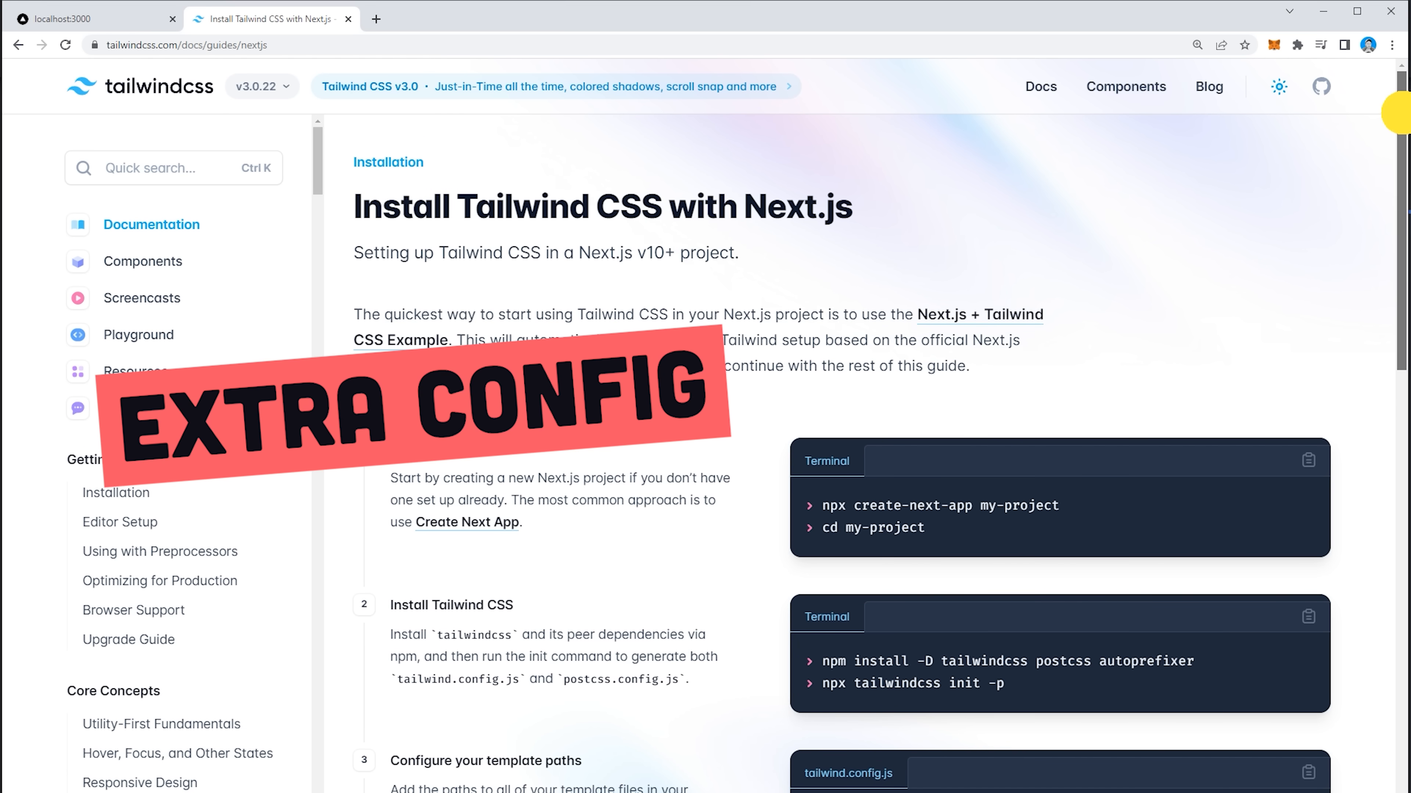
scroll("down", 3)
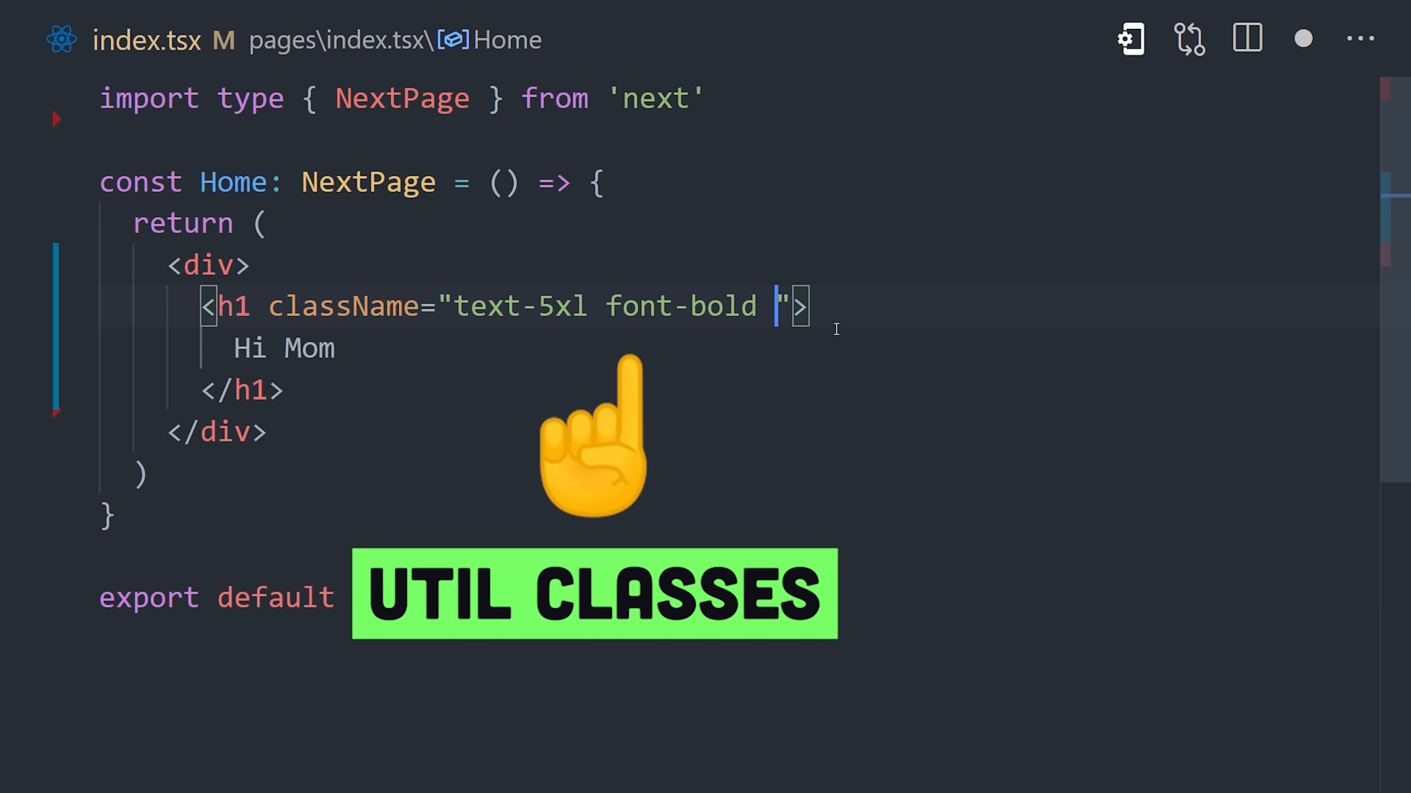
Step: Add underline and a text-green utility to the Hi Mom heading's className
type("underline")
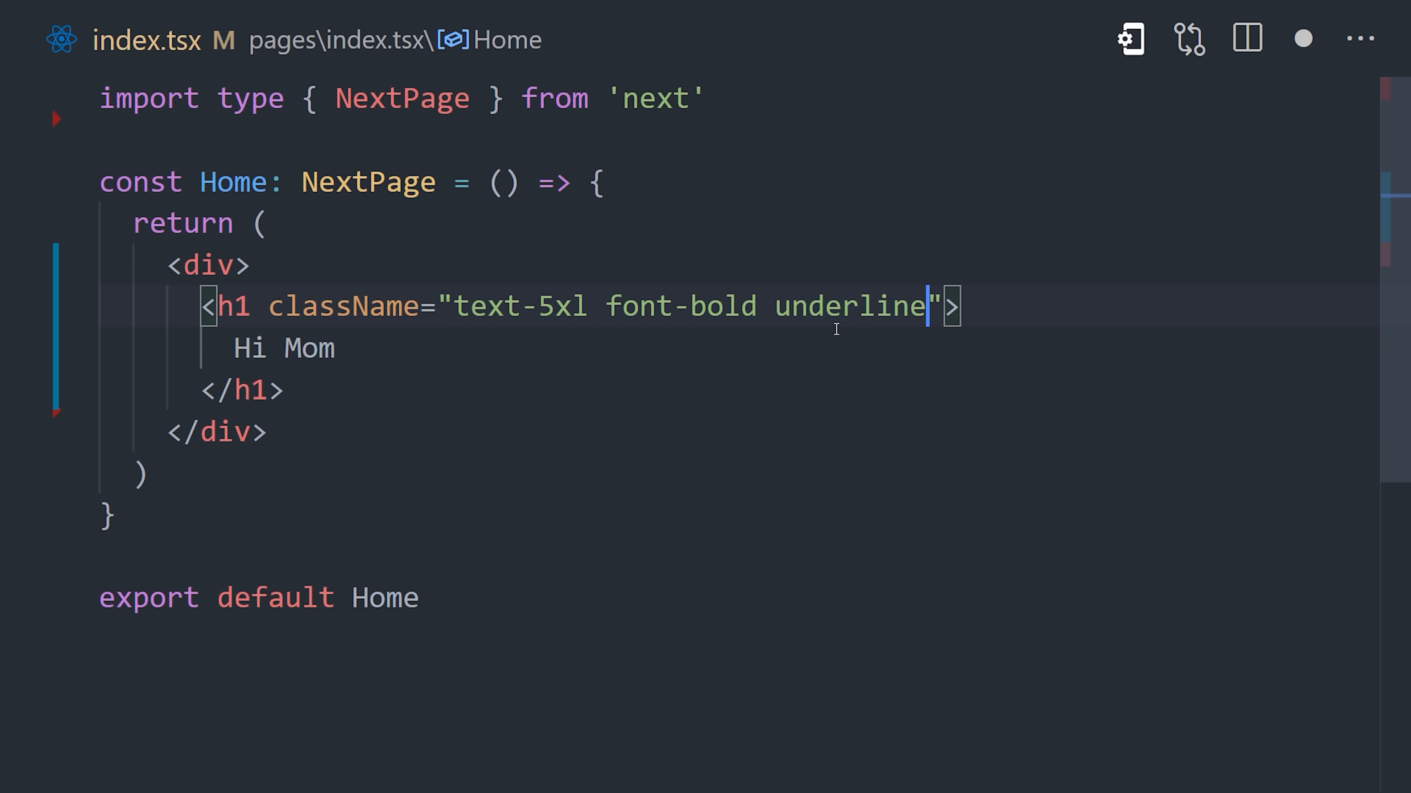
type("text")
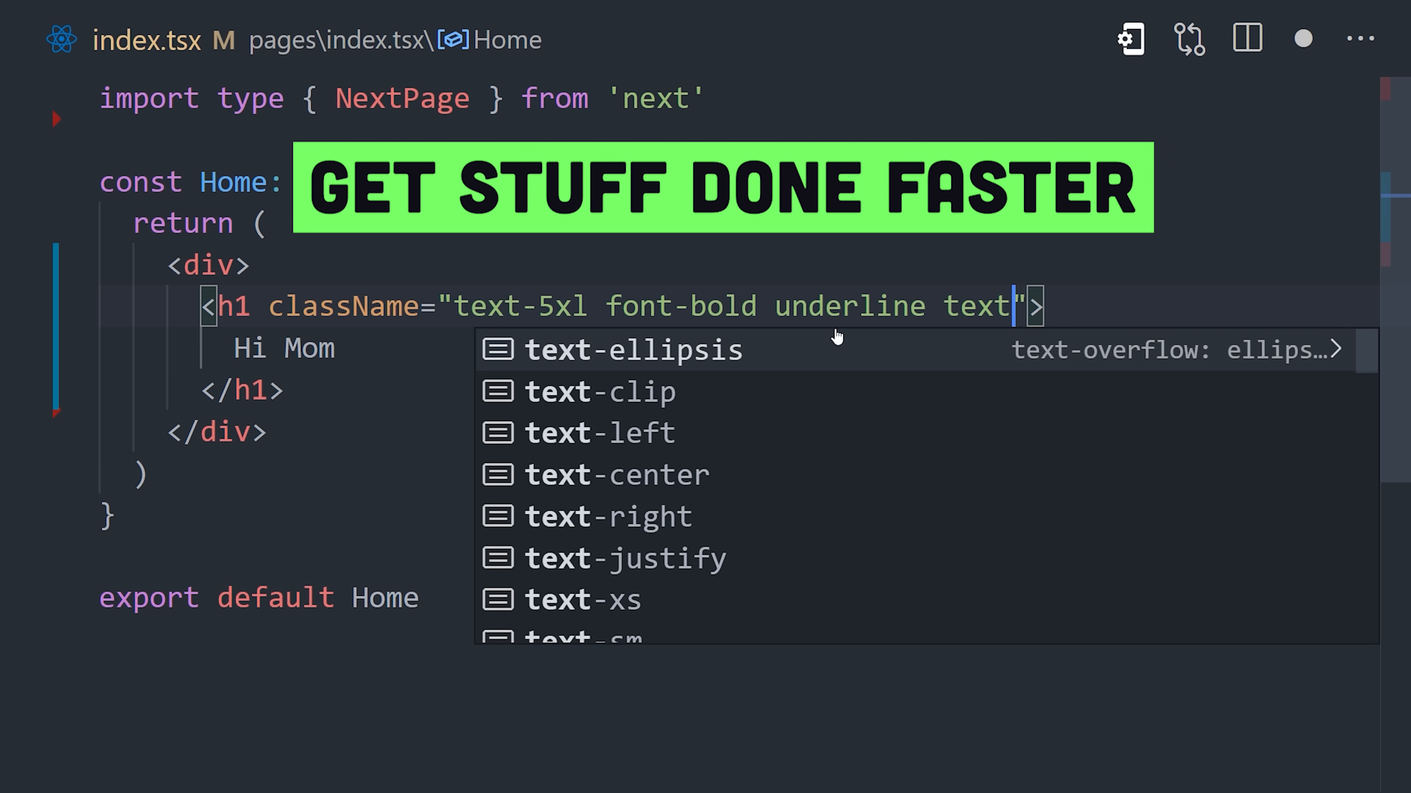
type("-gree")
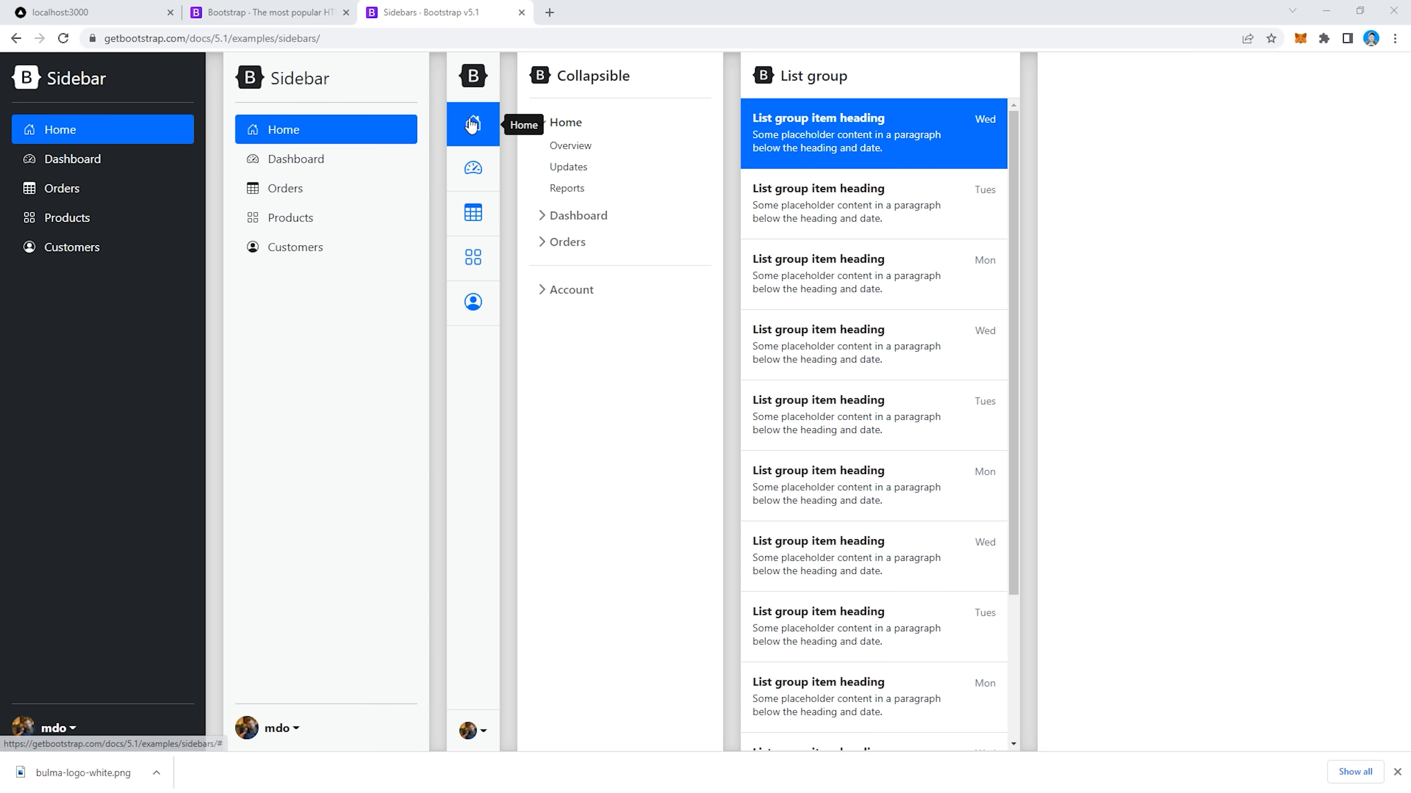
Step: Try the Home link in Bootstrap's icon-only sidebar example
left_click(573, 215)
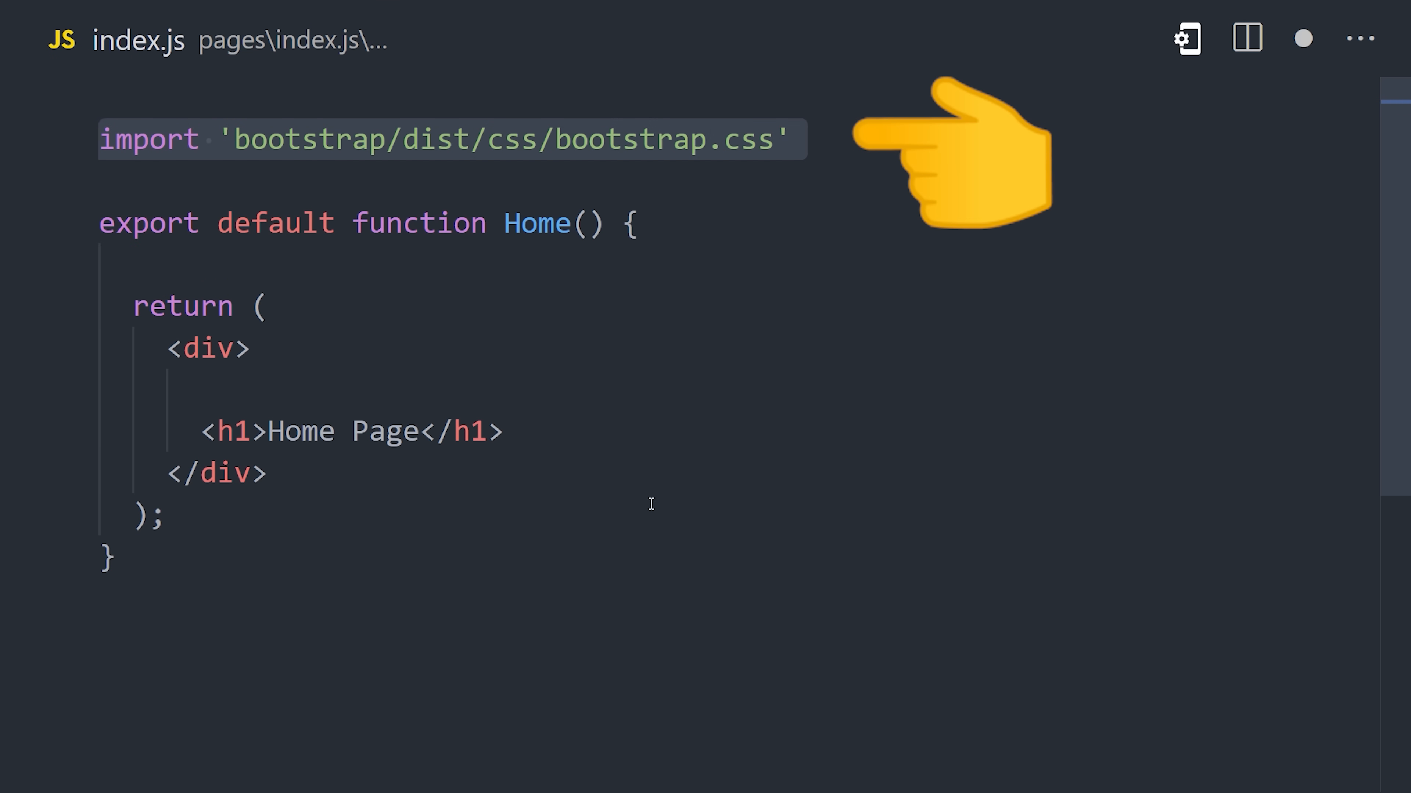
mouse_move(610, 328)
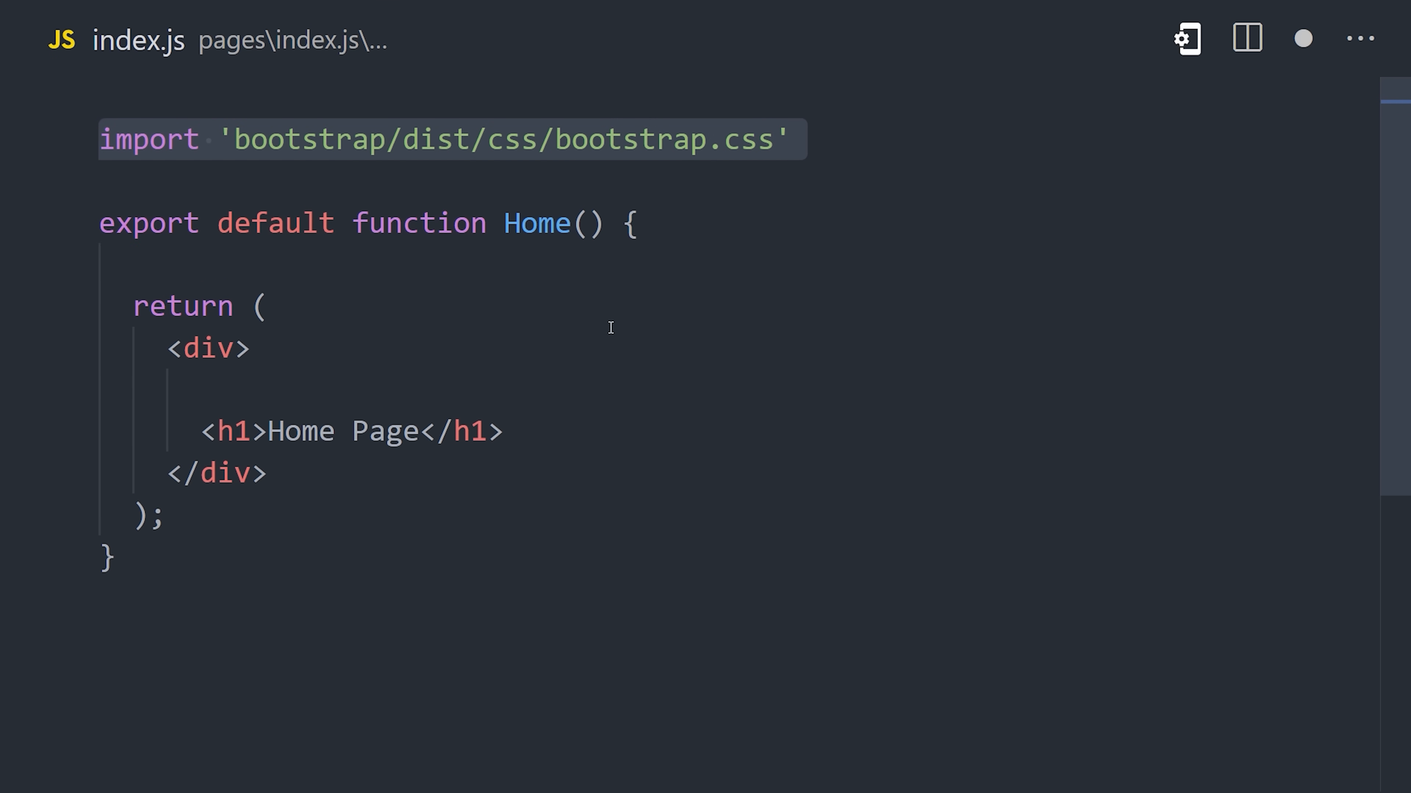
Step: Give the Home page div className="alert alert-primary" using Bootstrap classes
type("className=\"alert alert-primary\"")
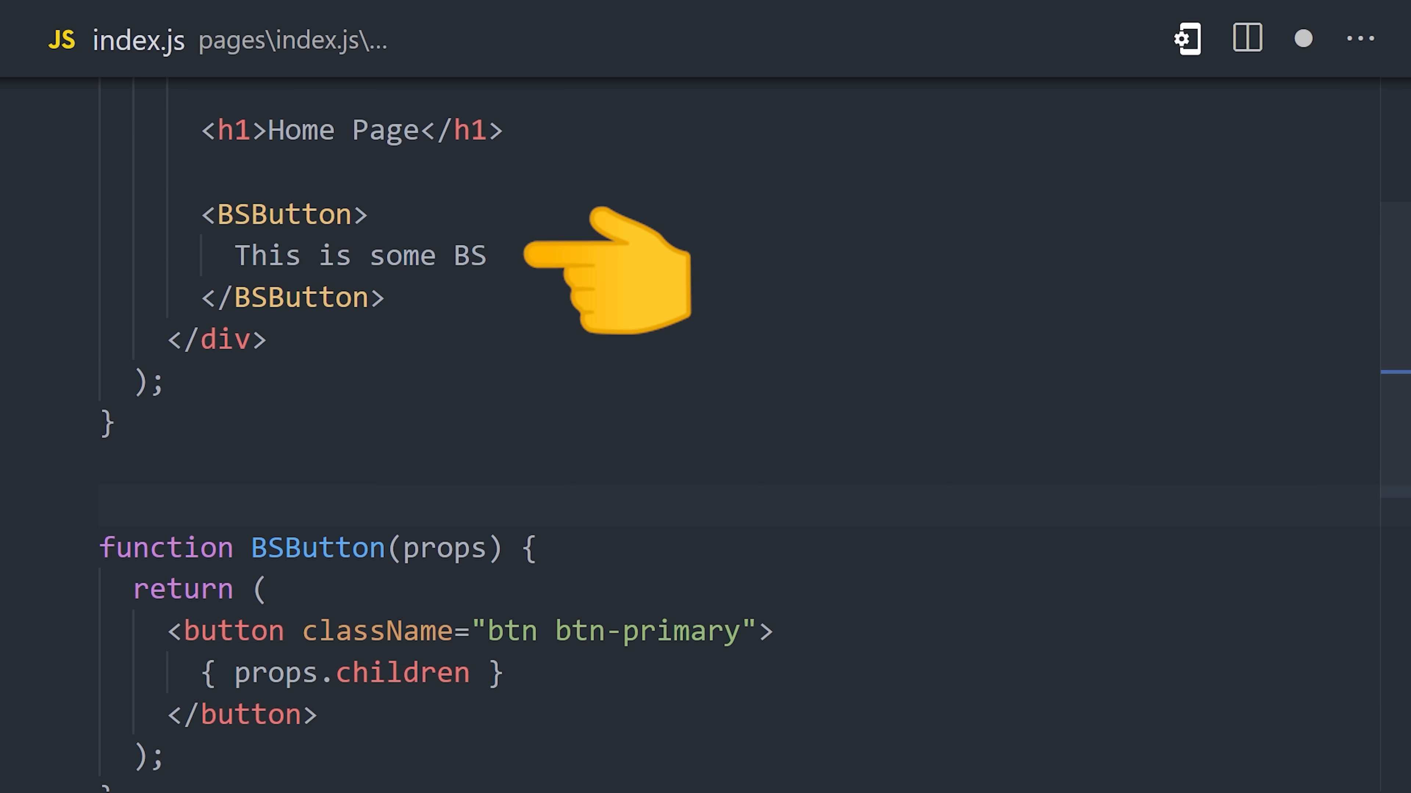
scroll("up", 3)
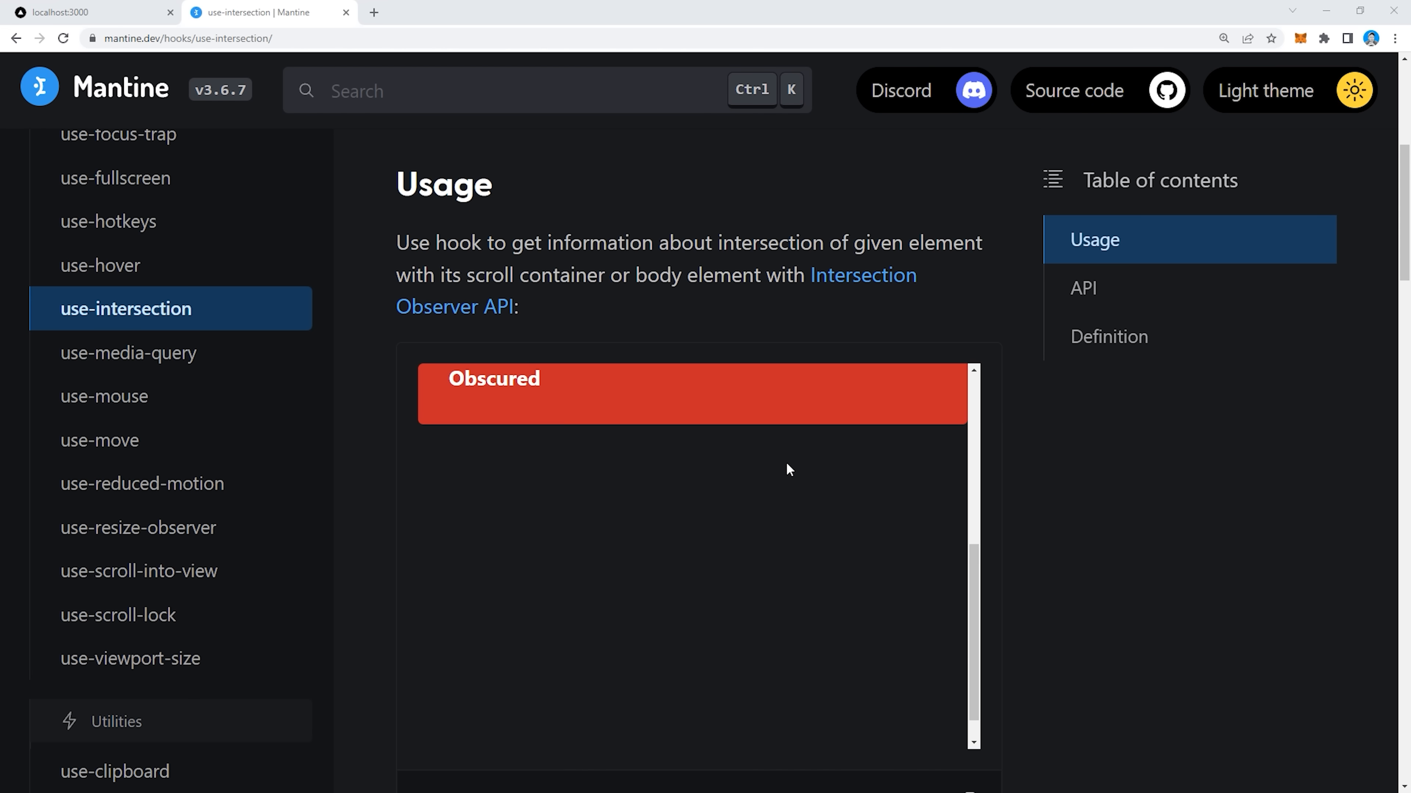
Step: Confirm the Mantine modal demo, view the RangeCalendar docs, then go to the Tamagui homepage
scroll("down", 3)
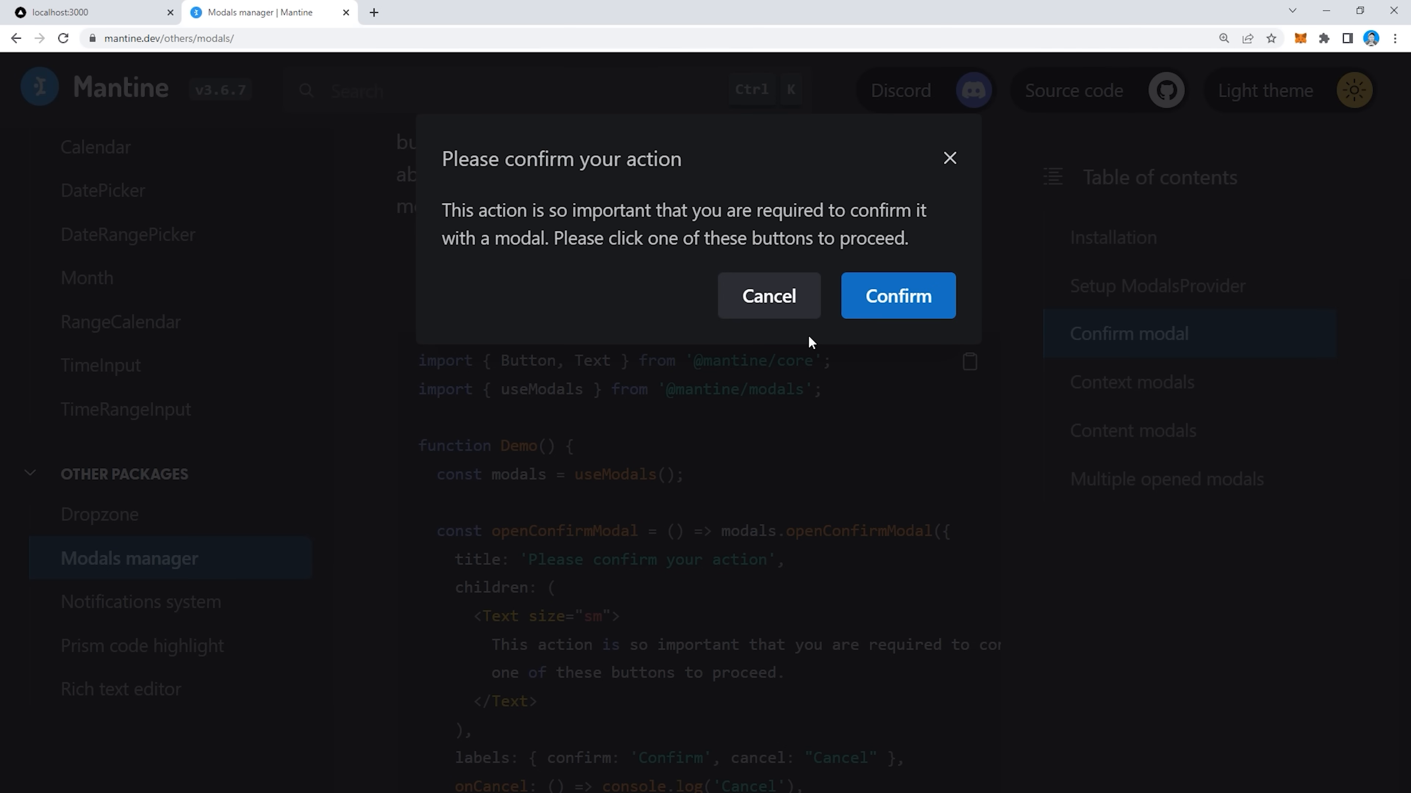
left_click(897, 296)
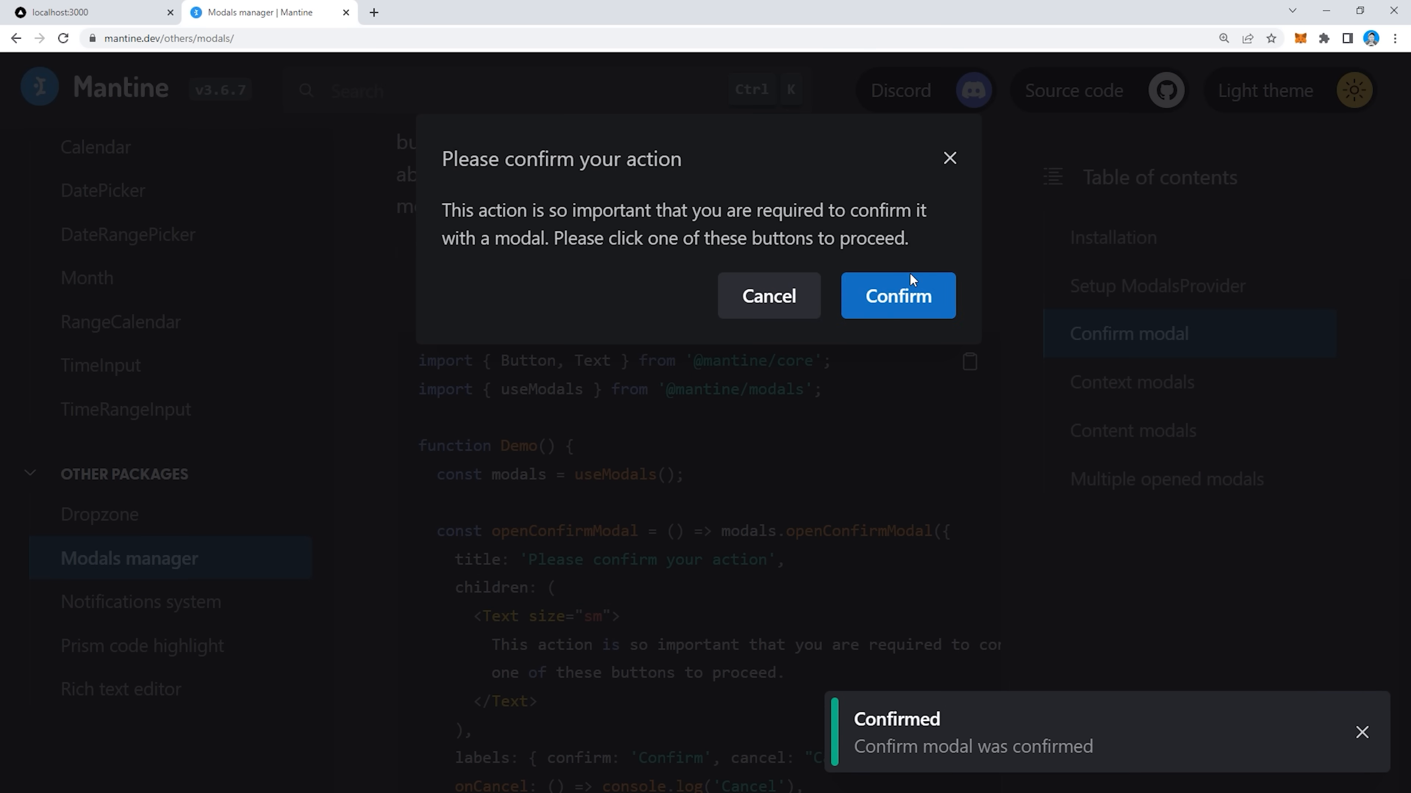
left_click(121, 322)
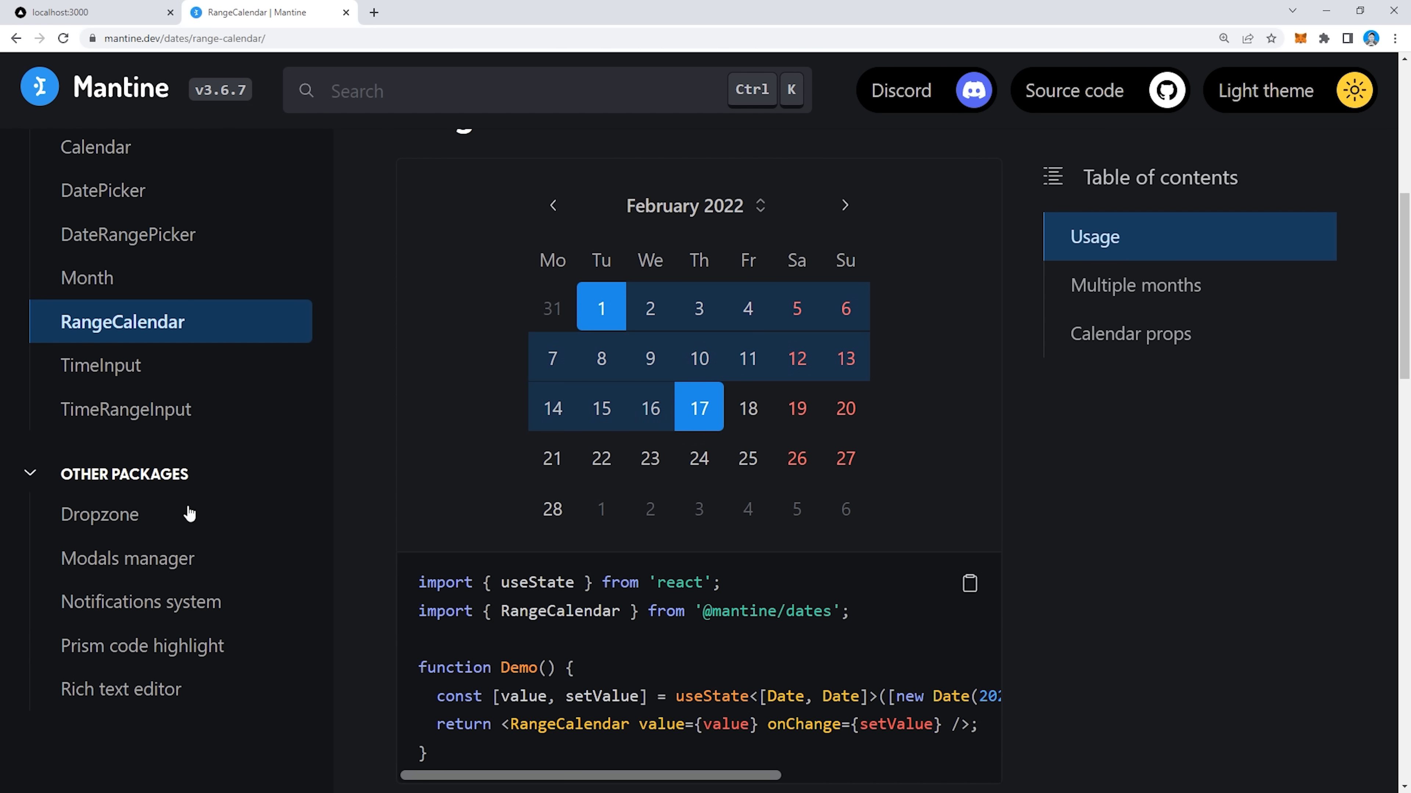
left_click(648, 508)
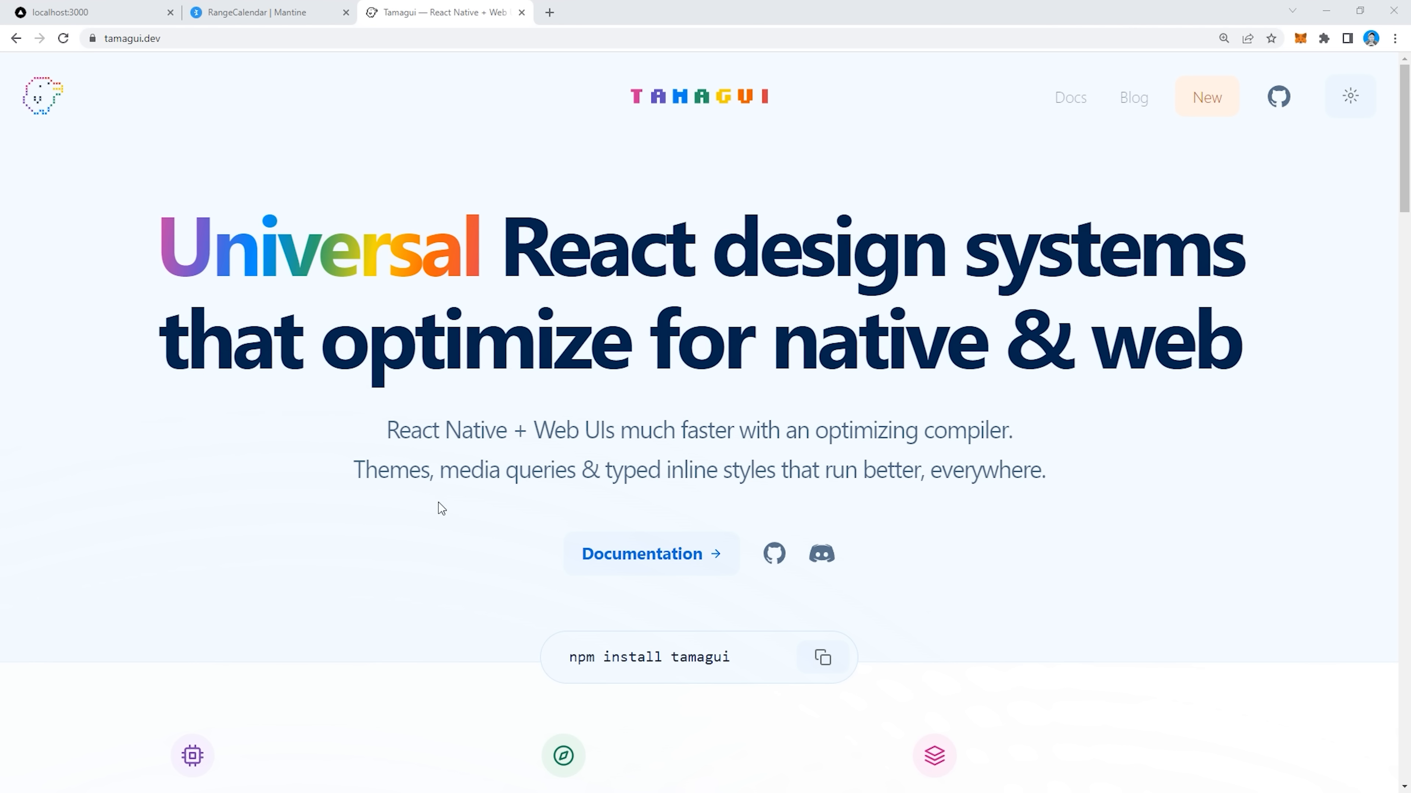
mouse_move(152, 628)
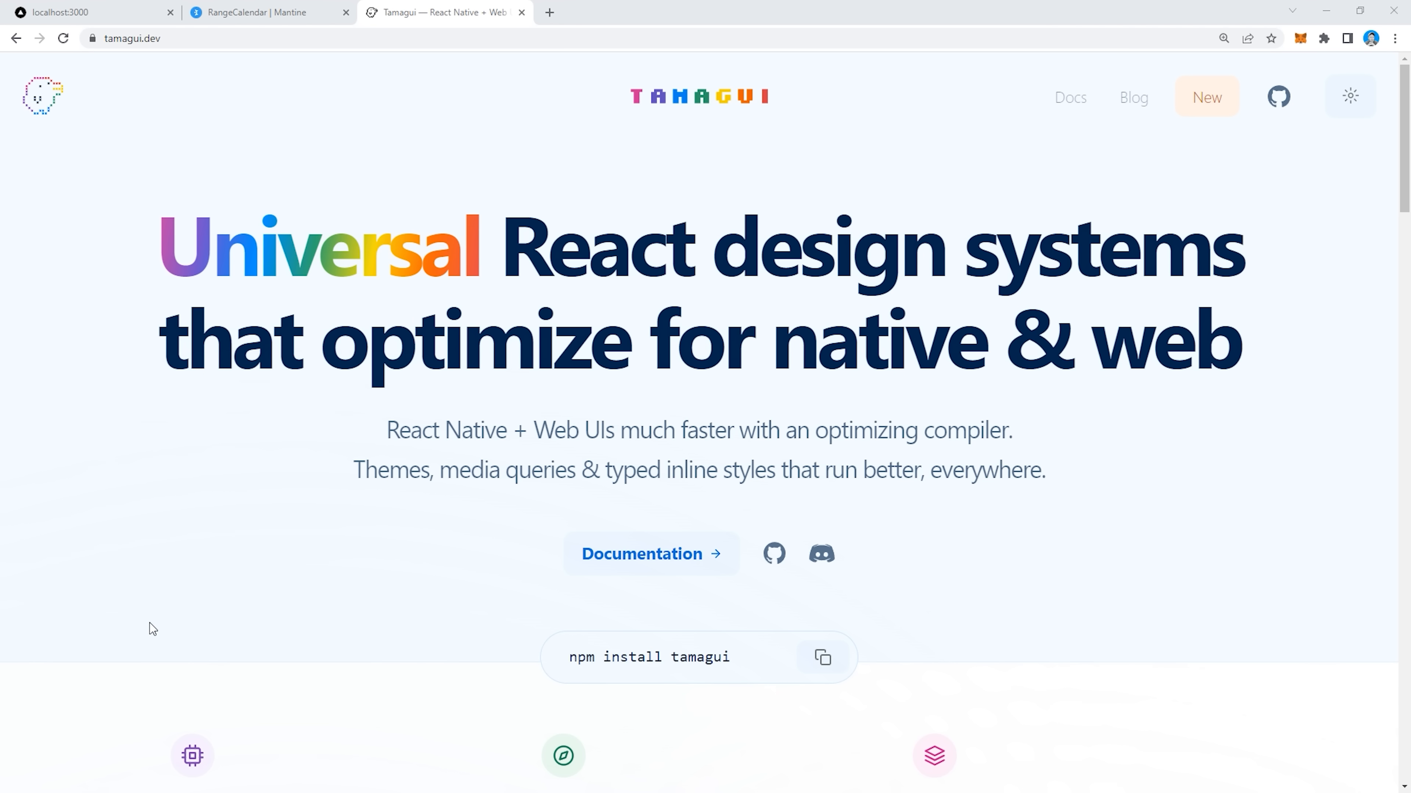